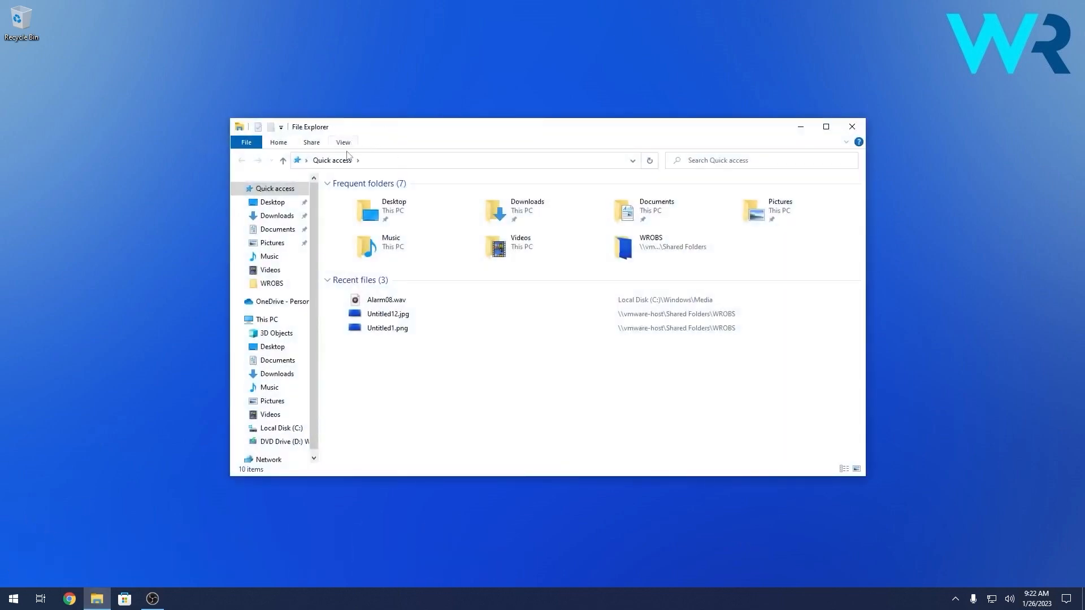
# Uncheck and recheck 'File name extensions' under View so recent files show extensions, then close File Explorer
pyautogui.click(342, 142)
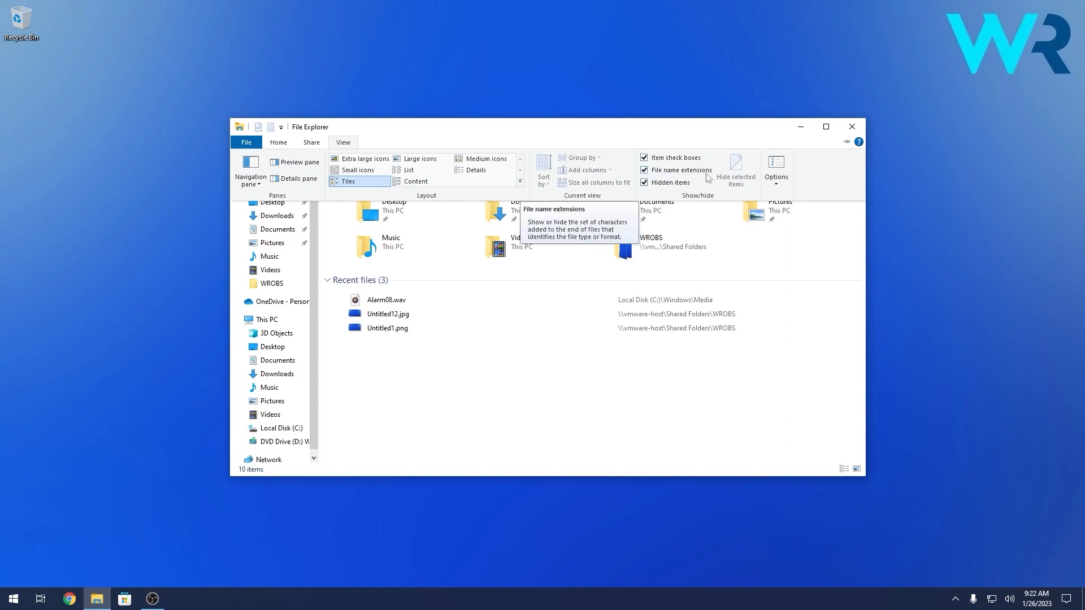
pyautogui.click(645, 171)
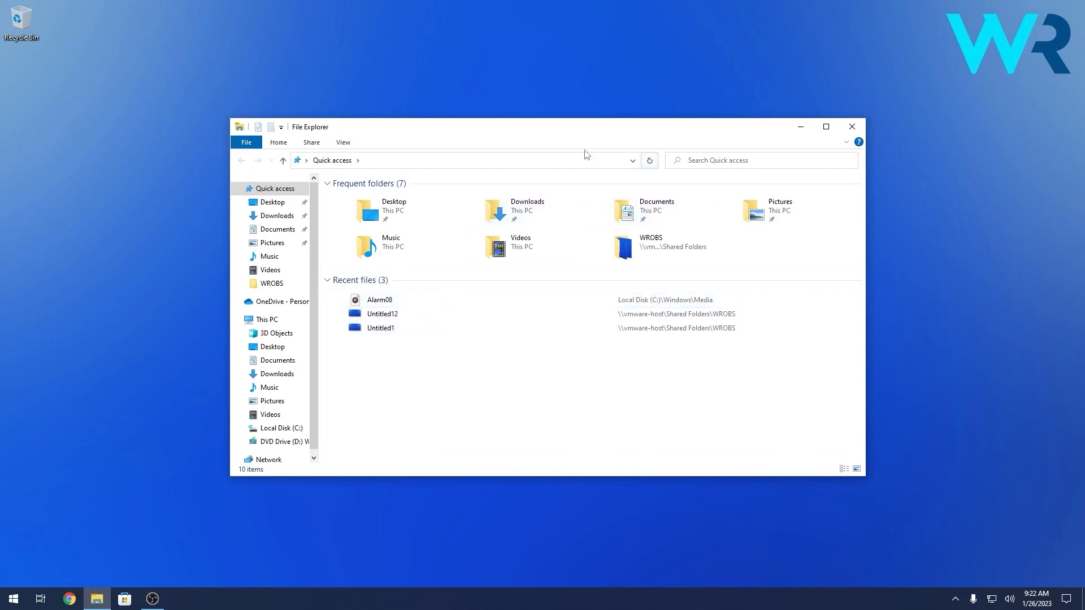
pyautogui.click(341, 142)
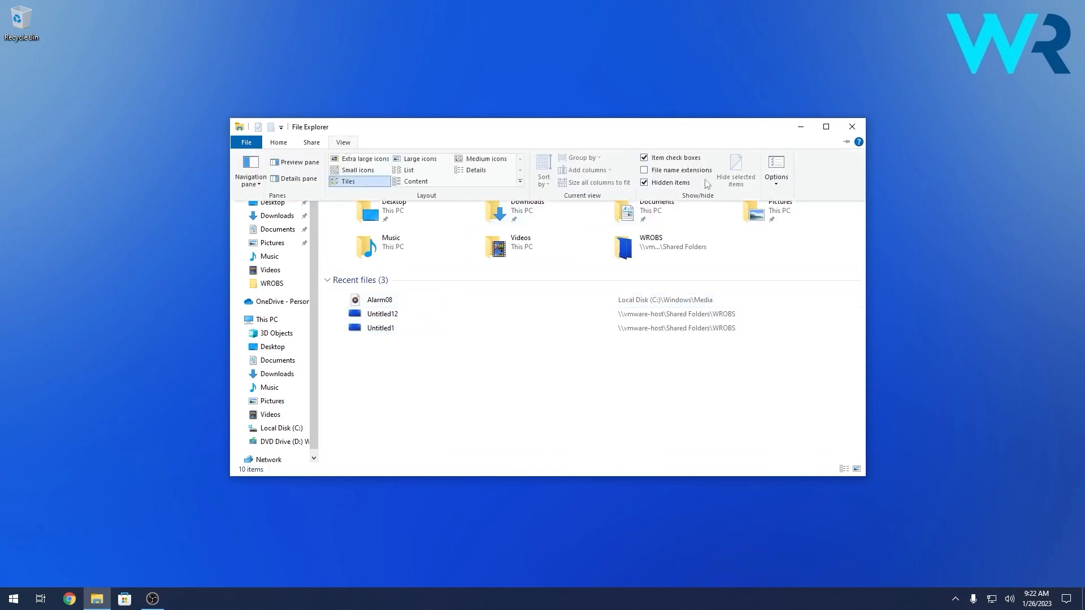
pyautogui.click(644, 183)
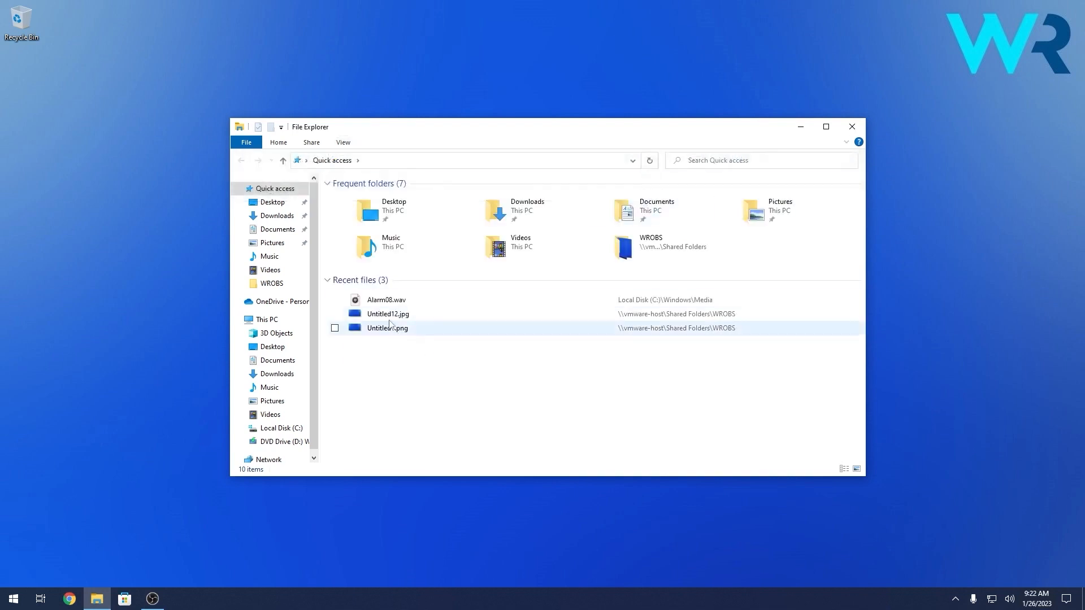
pyautogui.click(852, 127)
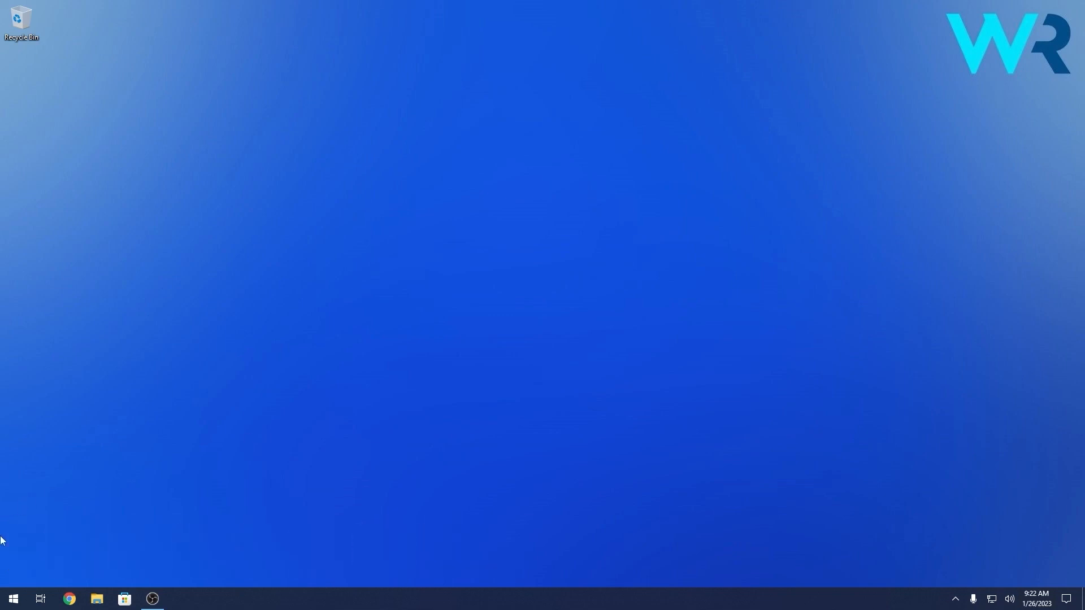
# Launch Control Panel from Start search and go to Appearance and Personalization
pyautogui.click(13, 599)
pyautogui.write('control')
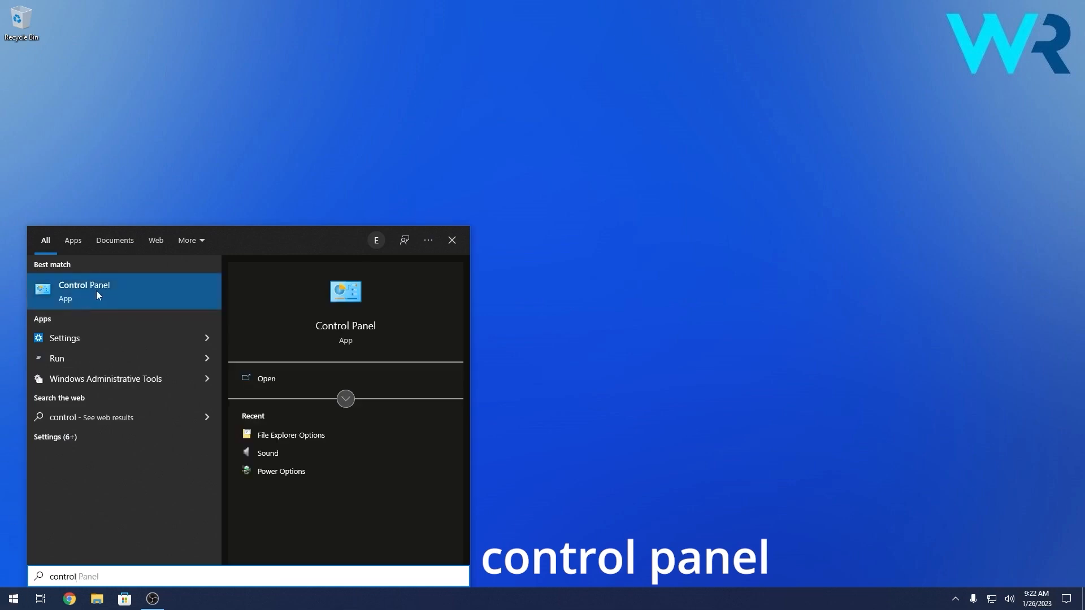
pyautogui.click(84, 290)
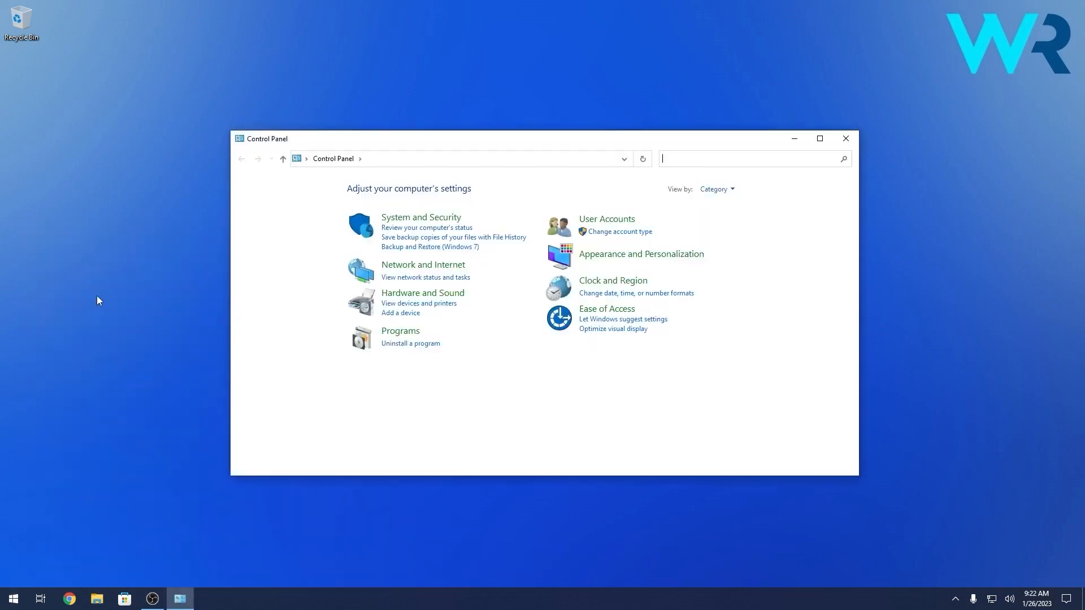
pyautogui.moveTo(639, 255)
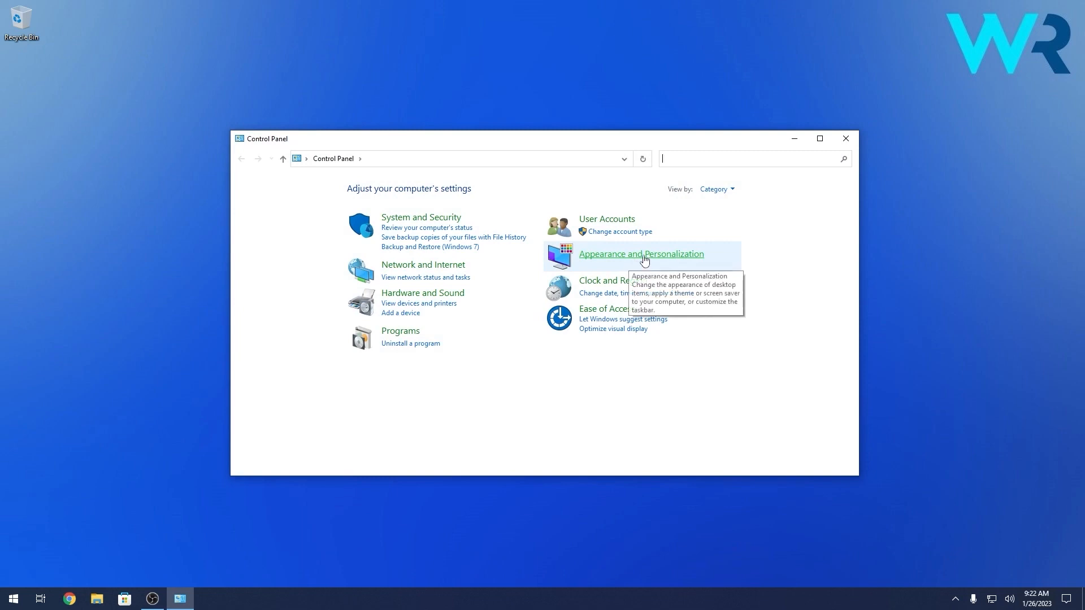
pyautogui.click(641, 255)
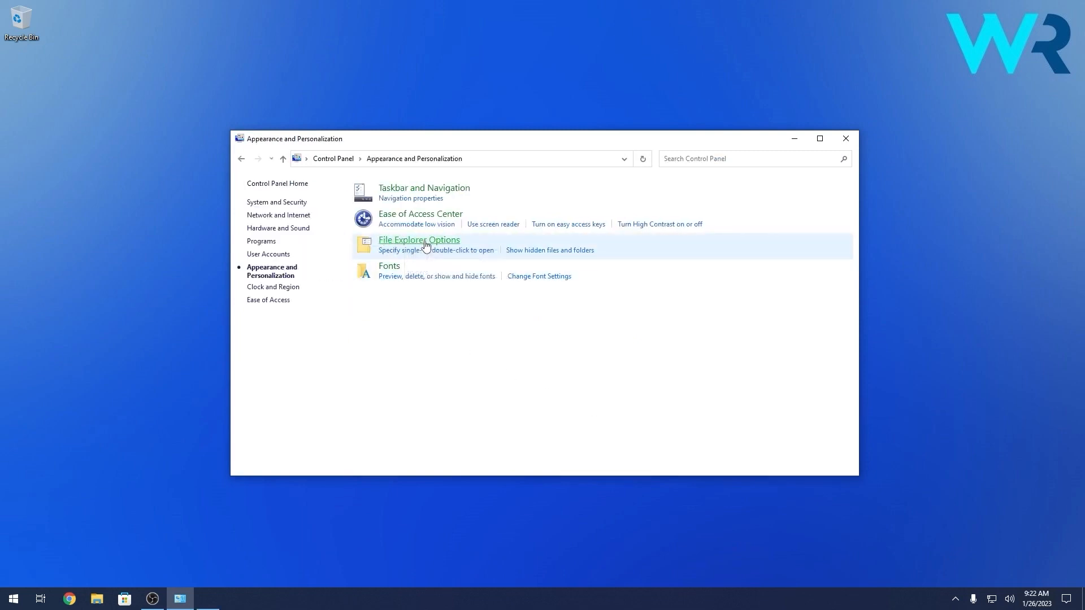
# In File Explorer Options, uncheck 'Hide extensions for known file types' and confirm with OK
pyautogui.click(418, 240)
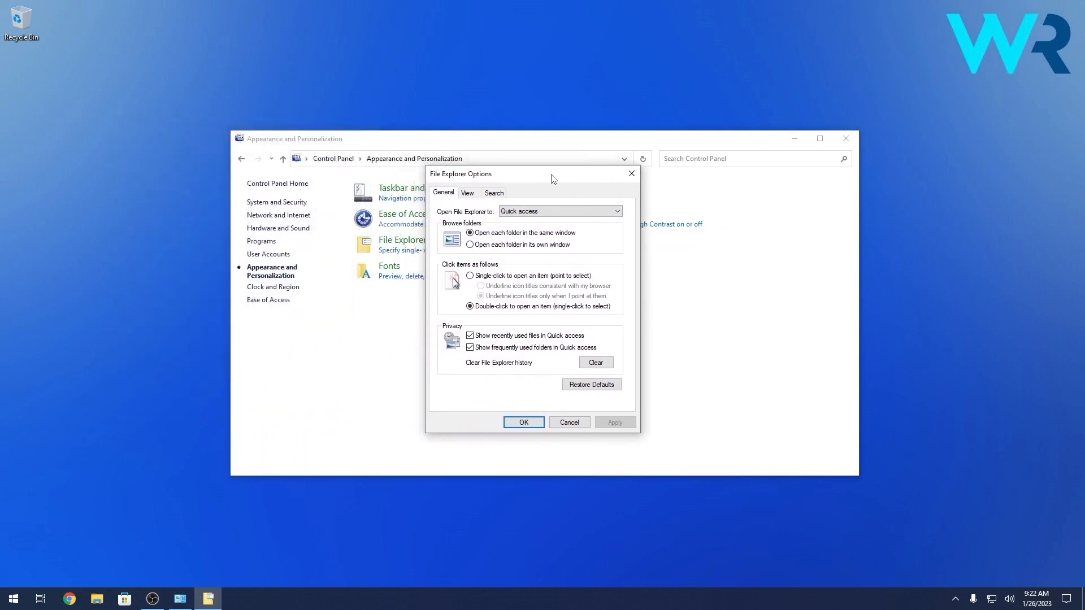
pyautogui.click(466, 192)
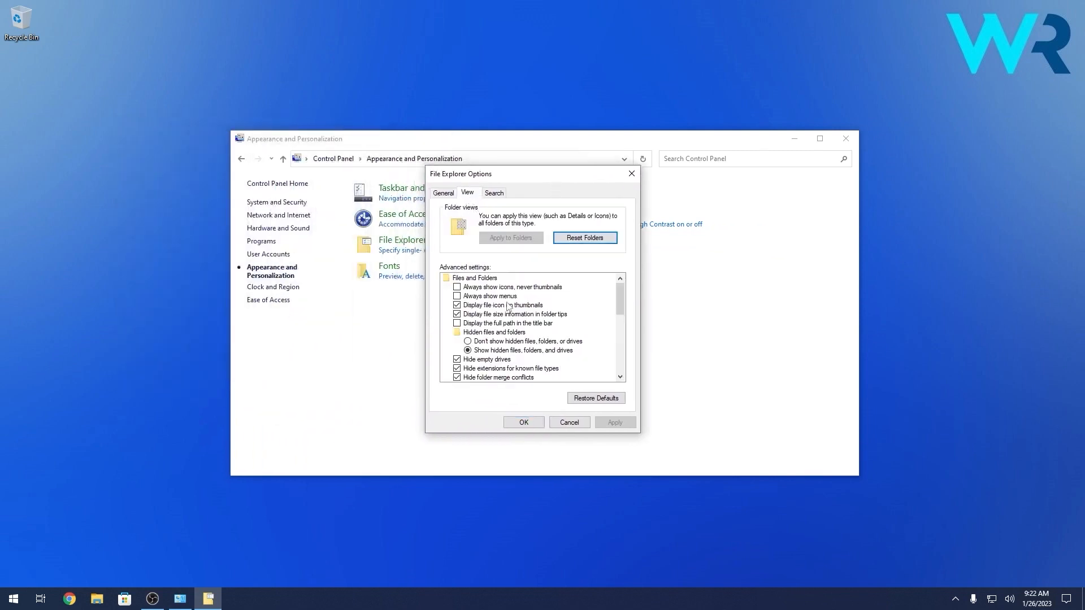
pyautogui.scroll(-3)
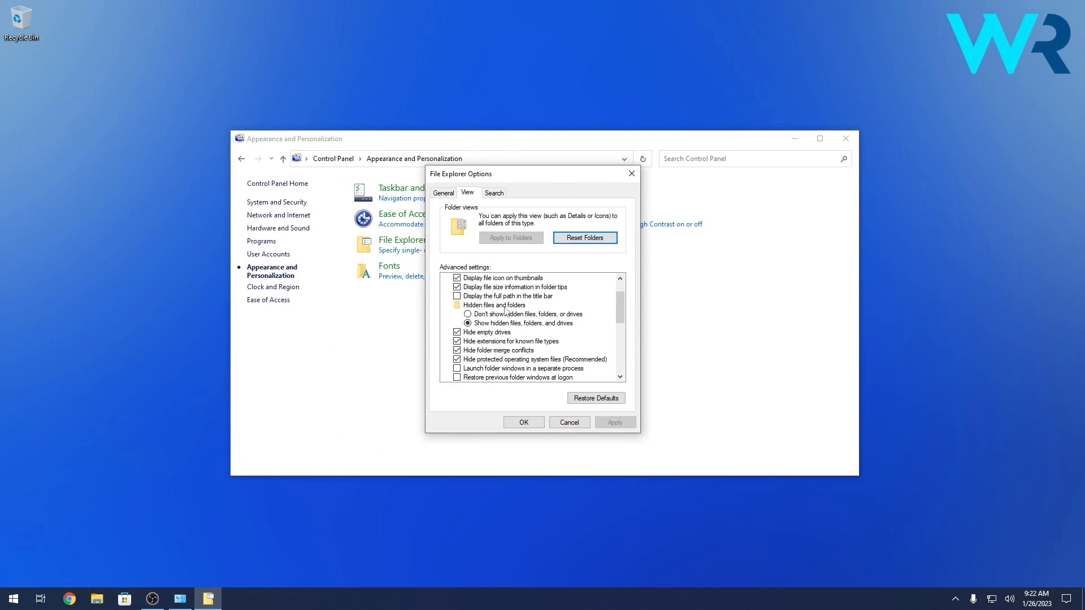
pyautogui.click(494, 305)
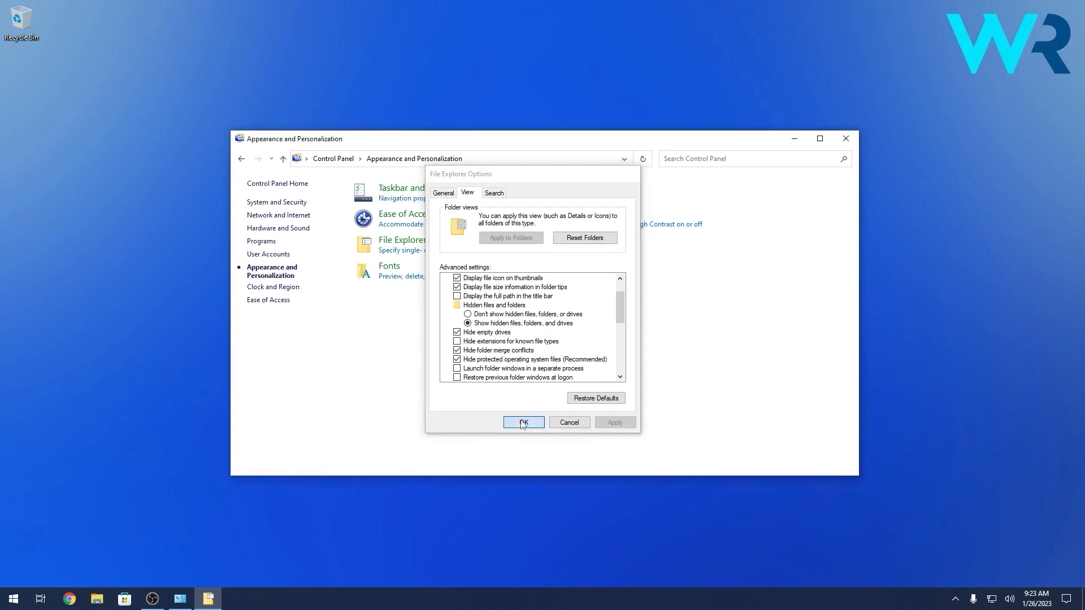
pyautogui.click(523, 421)
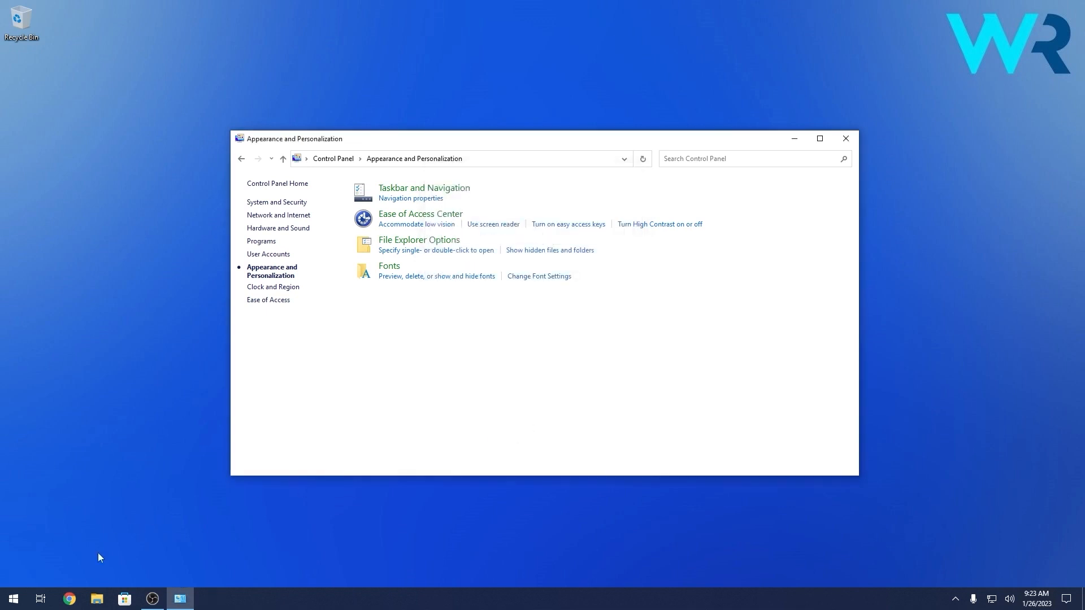
# Close Control Panel and launch Registry Editor by running 'regedit' from Start
pyautogui.click(97, 599)
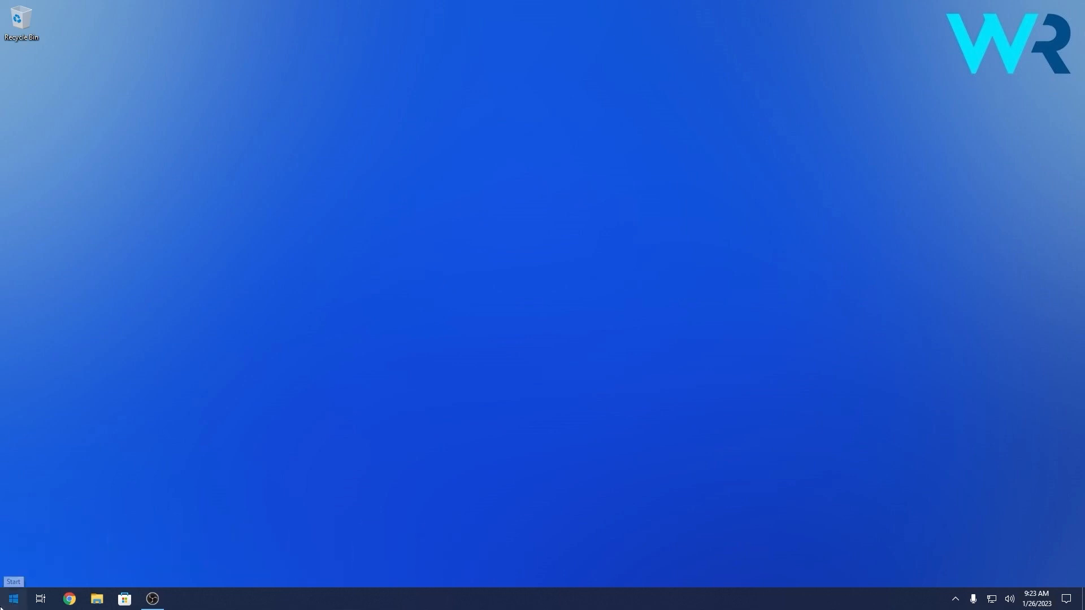
pyautogui.write('regedit')
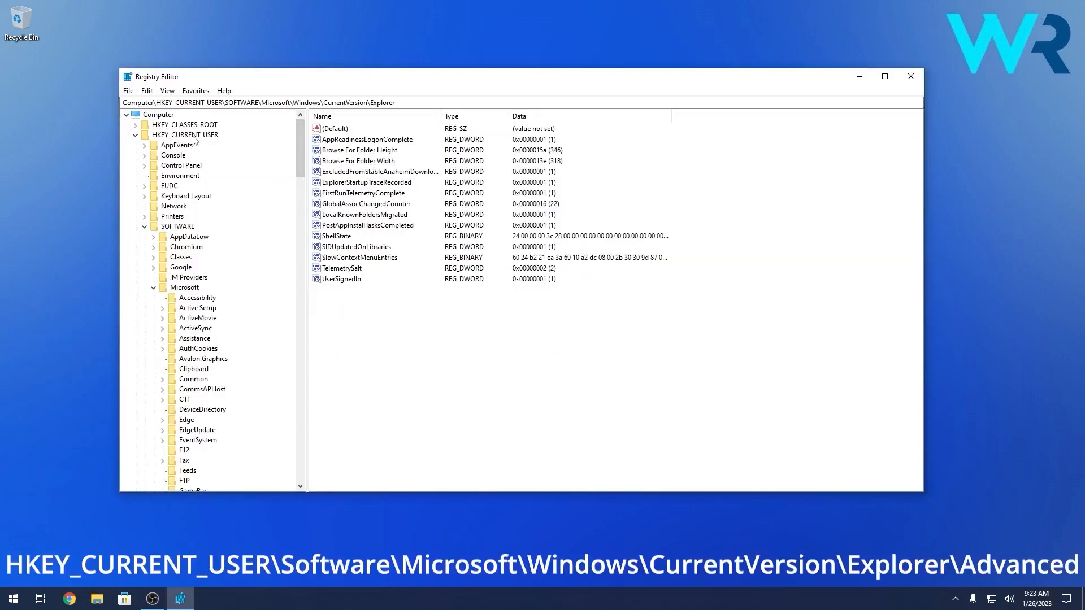
# Browse to HKEY_CURRENT_USER\SOFTWARE\Microsoft\Windows\CurrentVersion\Explorer\Advanced and select HideFileExt
pyautogui.click(177, 226)
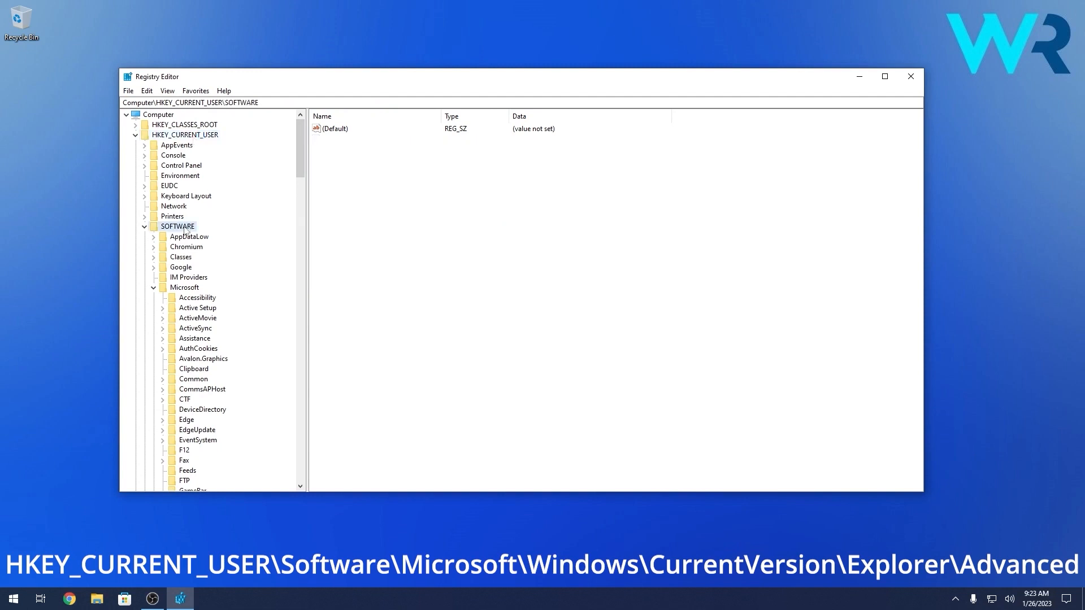
pyautogui.click(184, 287)
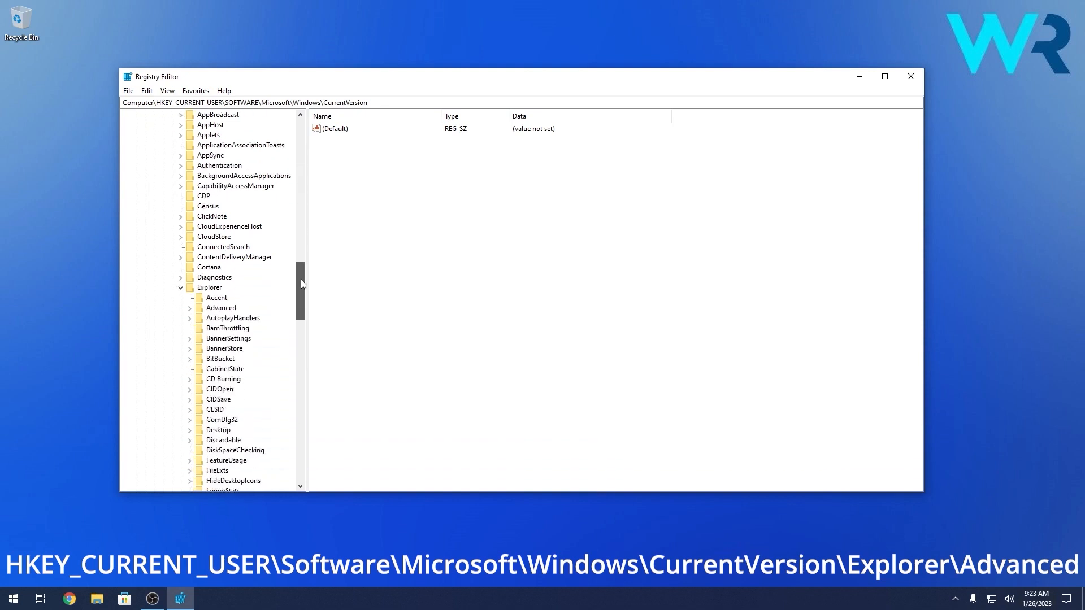
pyautogui.click(209, 288)
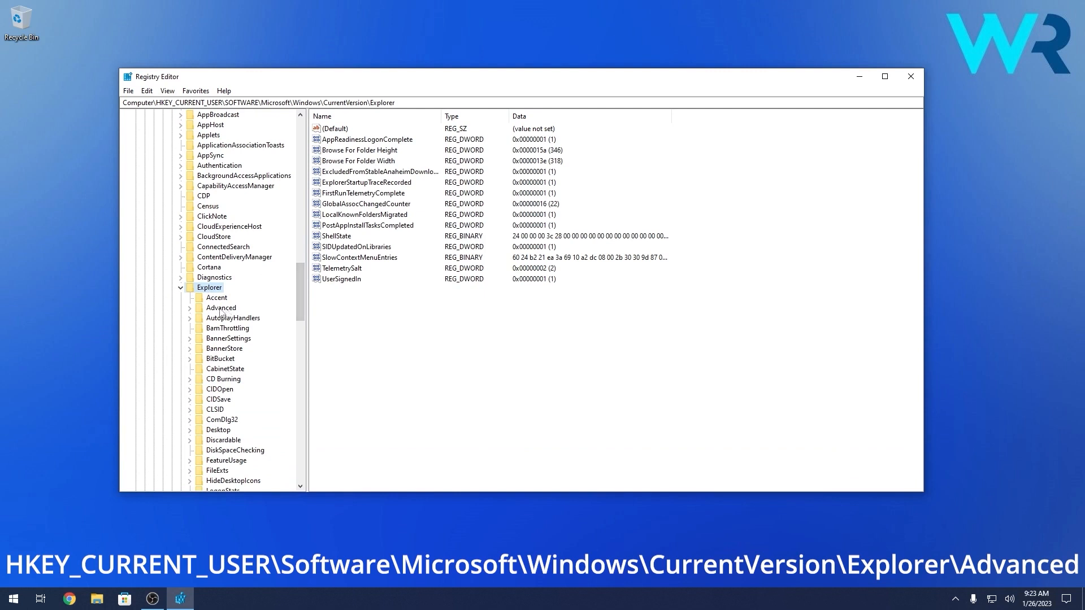
pyautogui.click(220, 307)
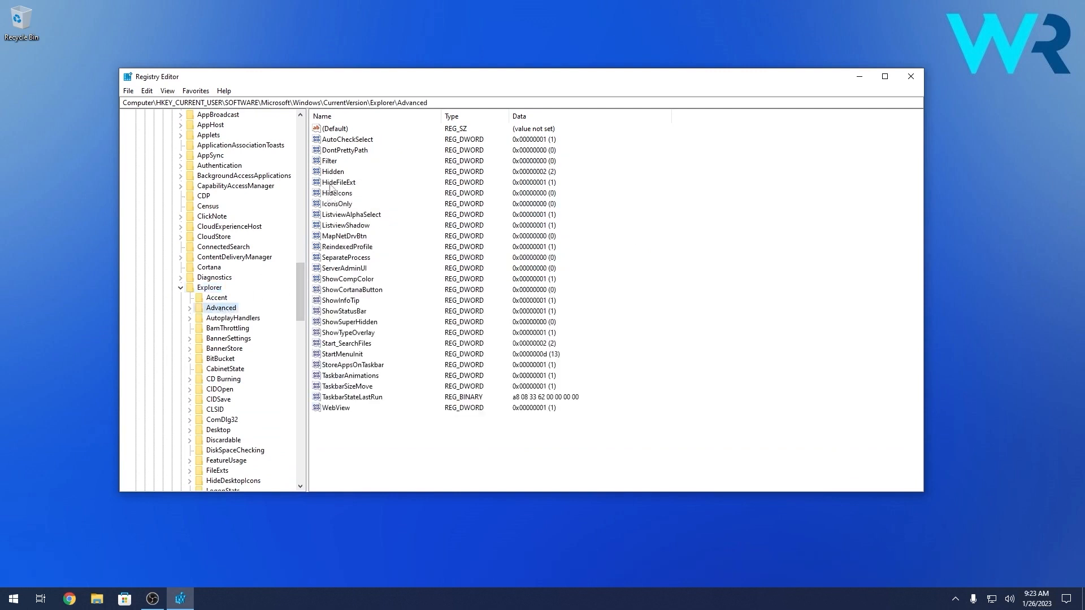
pyautogui.click(338, 182)
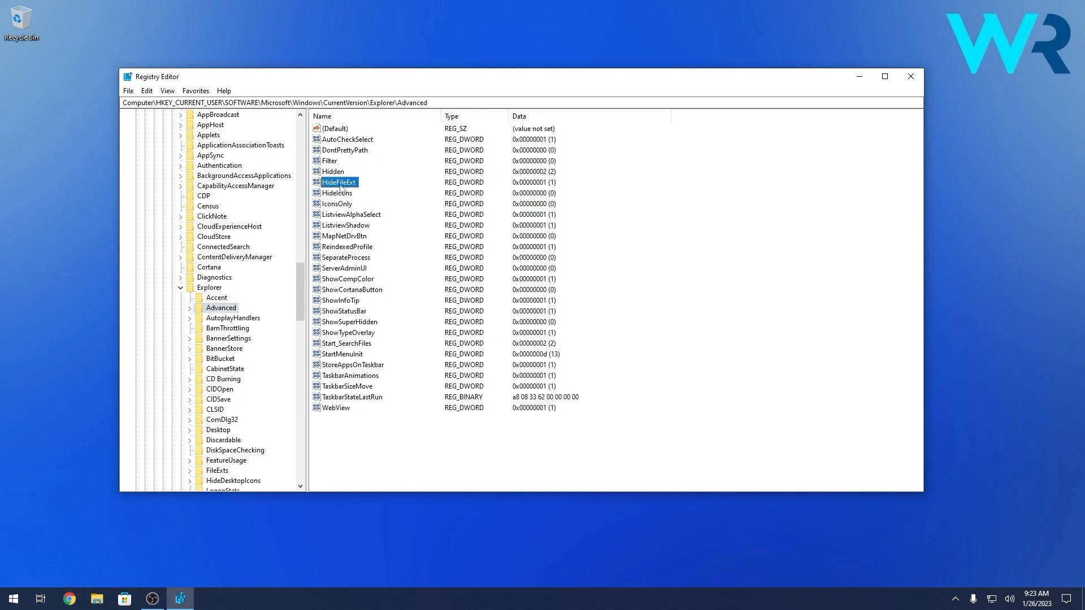
# Set HideFileExt's value data to 0, save it, and close Registry Editor
pyautogui.doubleClick(339, 182)
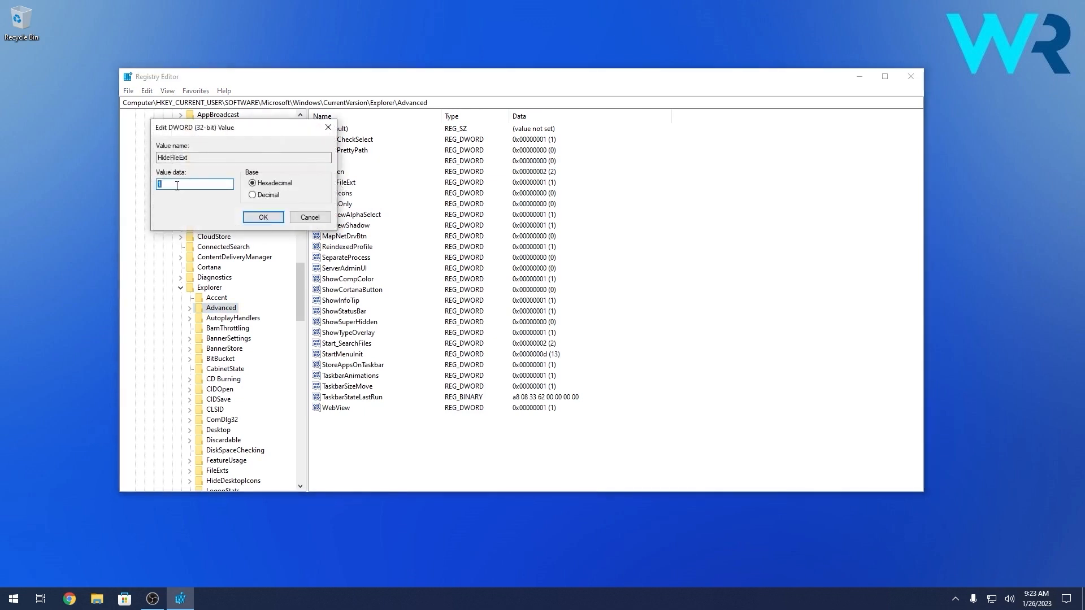
pyautogui.write('0')
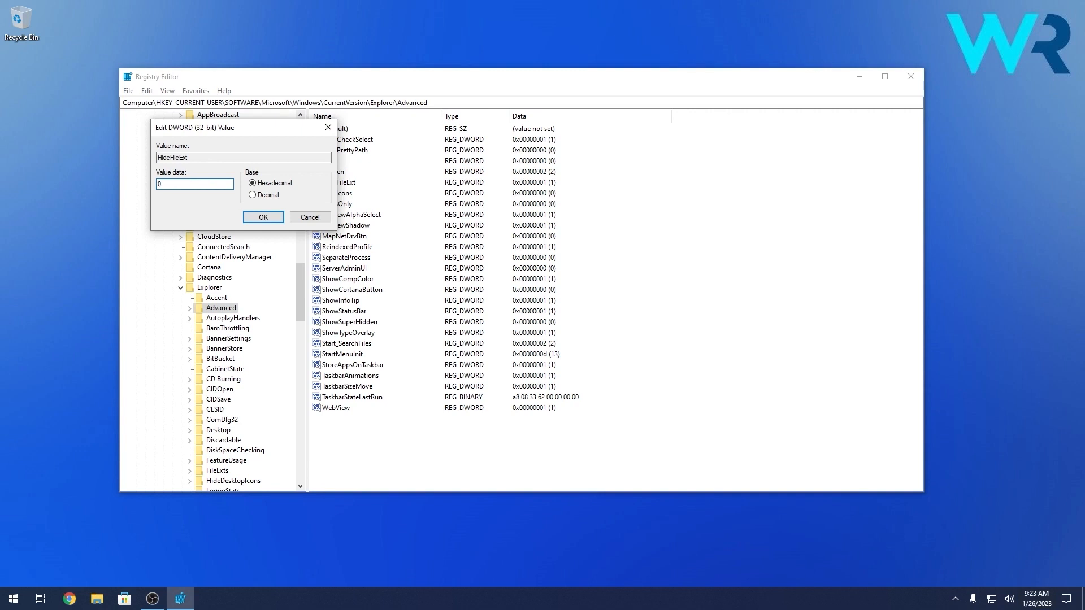
pyautogui.click(263, 217)
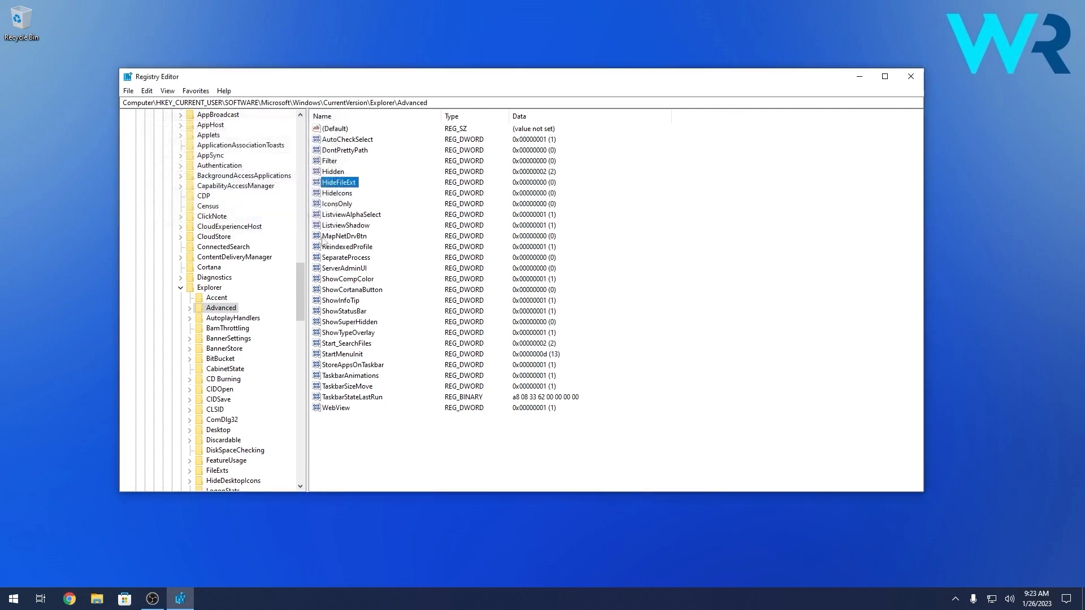
pyautogui.click(910, 75)
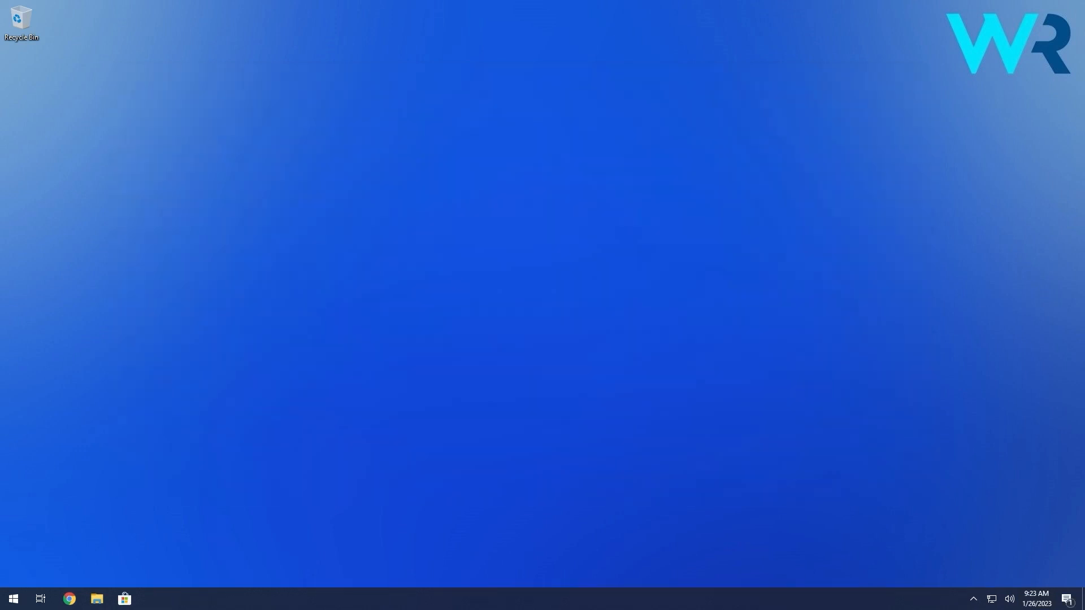